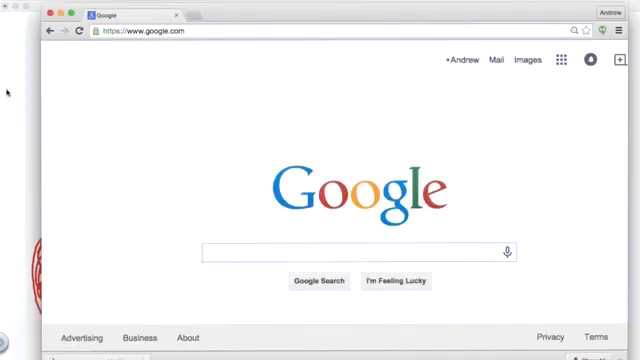
Search Google for 'download mongodb' to reach the MongoDB downloads page
{"action": "type", "text": "download mongodb"}
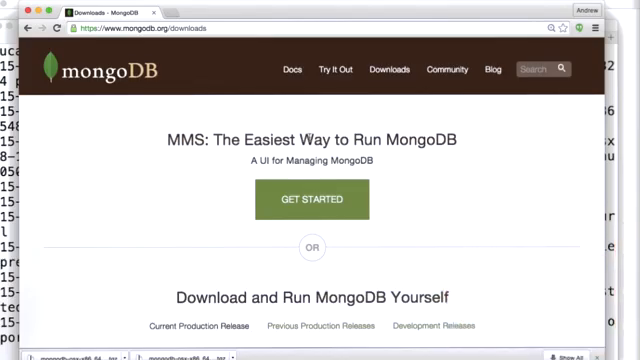
Scroll the downloads page to the current production release and download it
{"action": "scroll", "scroll_direction": "down", "scroll_amount": 3}
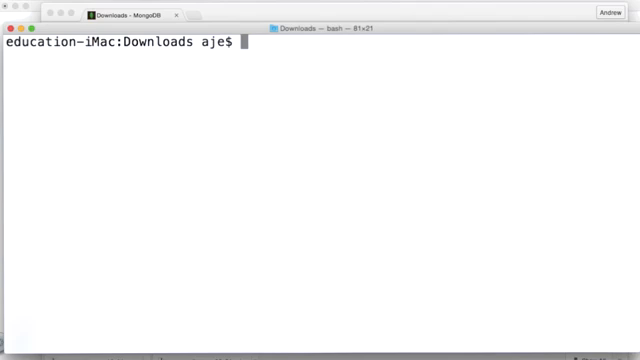
In ~/Downloads, extract mongodb-osx-x86_64-3.0.0.tgz with tar xvf and enter its bin folder
{"action": "type", "text": "ls -ld"}
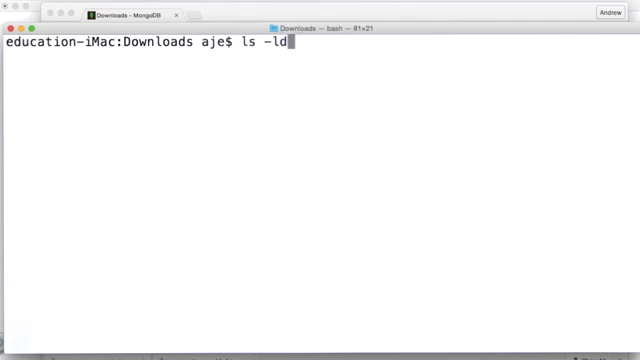
{"action": "type", "text": "cd ~/Downloads/"}
{"action": "type", "text": "ls"}
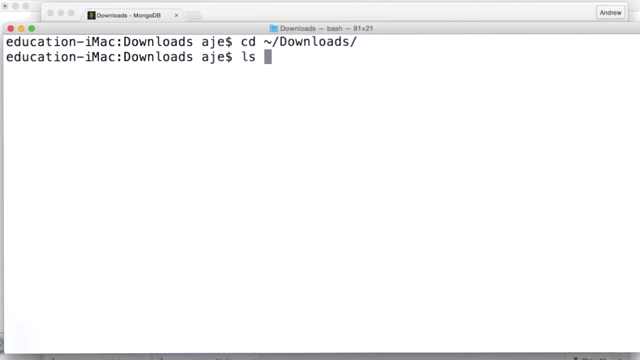
{"action": "type", "text": "-lt"}
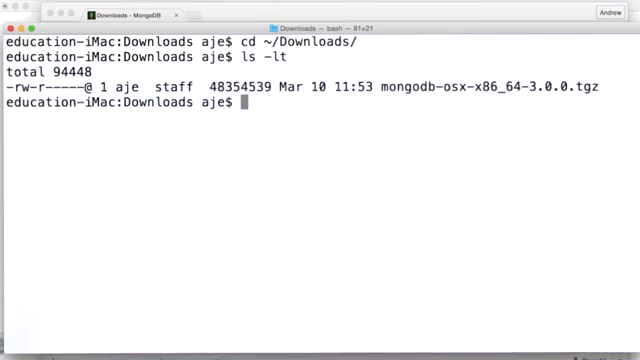
{"action": "type", "text": "tar xvf mongodb-osx-x86_64-3.0.0.tgz"}
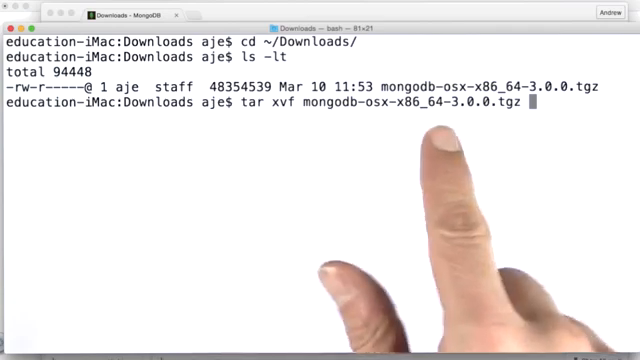
{"action": "key", "text": "Return"}
{"action": "type", "text": "ls -l"}
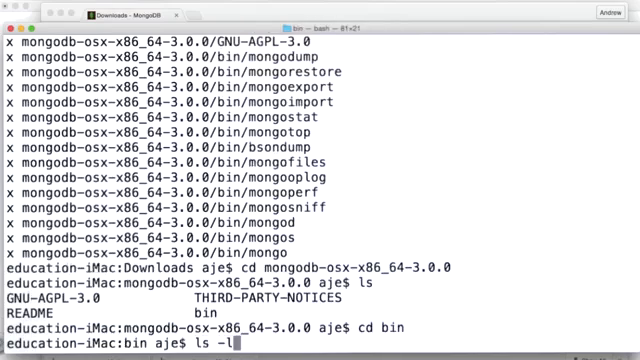
List the bin folder in detail, showing mongo, mongod, mongodump and mongorestore
{"action": "key", "text": "Return"}
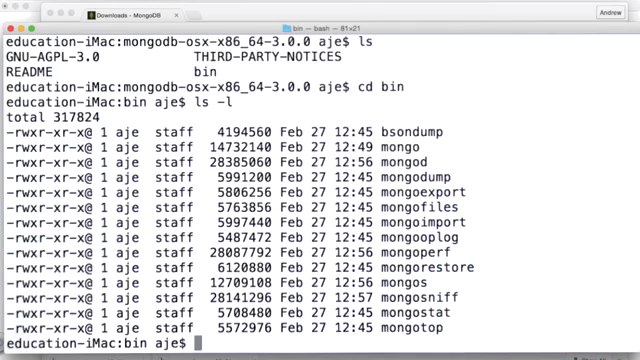
As root via sudo bash, mkdir -p /data/db, chmod 777 /data and /data/db, and verify with ls -ld
{"action": "type", "text": "sudo bash"}
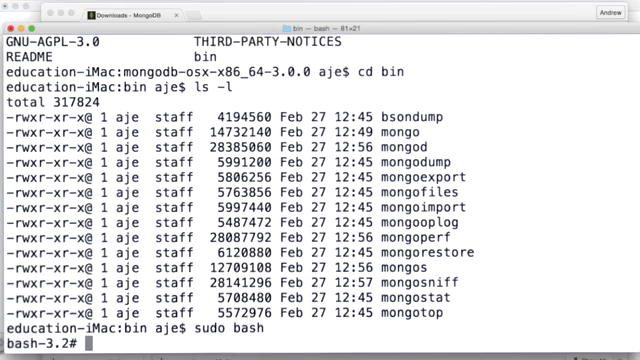
{"action": "type", "text": "mkdir"}
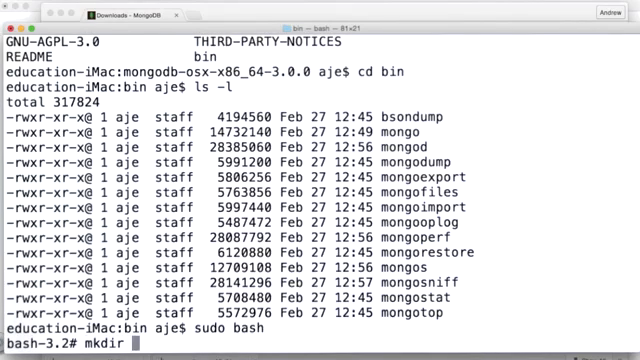
{"action": "type", "text": "-p /data/db"}
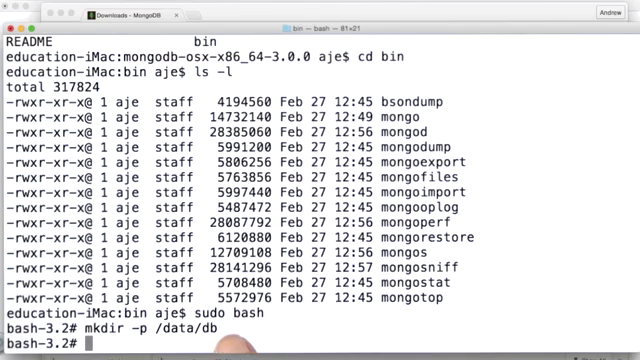
{"action": "type", "text": "c"}
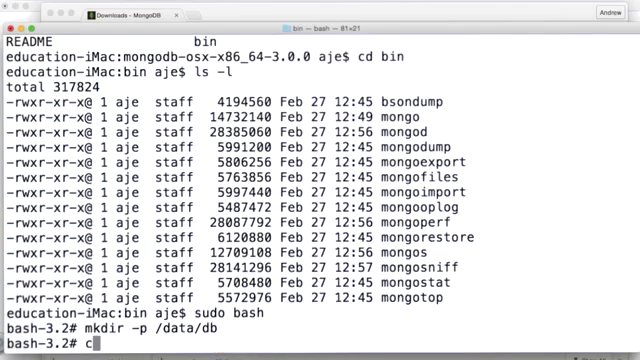
{"action": "type", "text": "hmod 777 /data"}
{"action": "type", "text": "ls -ld /dat"}
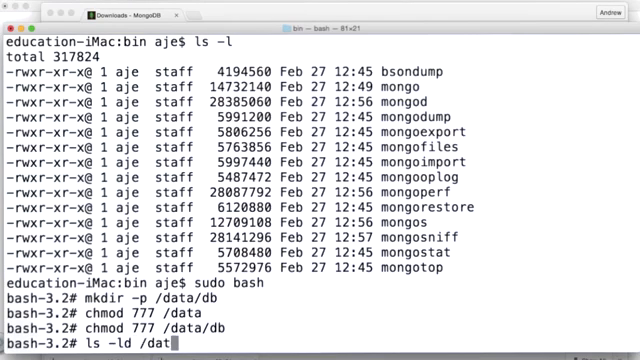
{"action": "key", "text": "Return"}
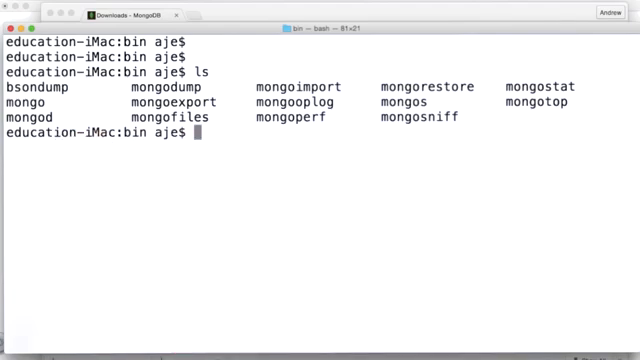
Check the current user with whoami and start the server with ./mongod
{"action": "type", "text": "whoami"}
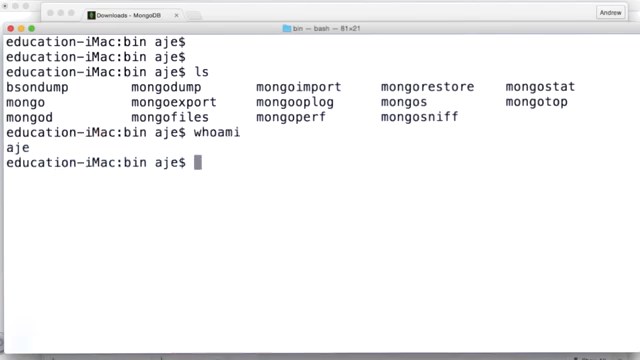
{"action": "type", "text": "./mongod"}
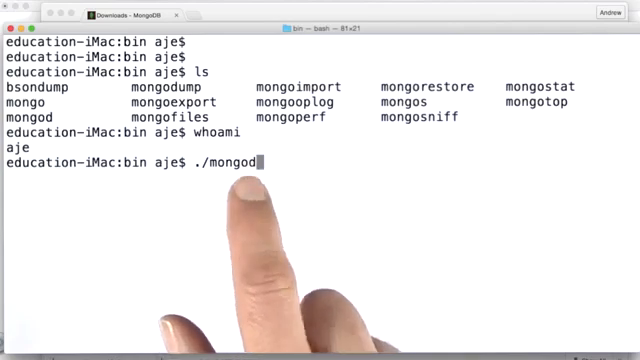
{"action": "key", "text": "Return"}
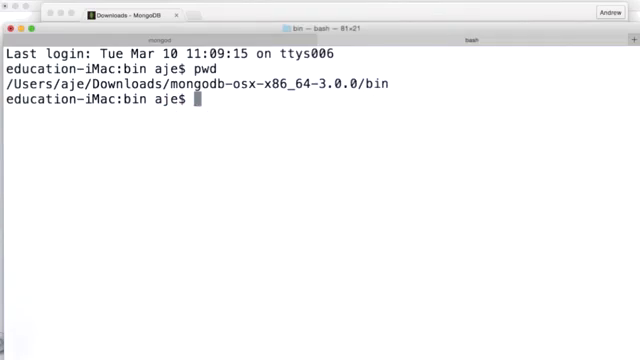
In the ./mongo shell, run db.names.insert({'name':'Andrew Erlichson'}) and begin a db.names.find query
{"action": "type", "text": "./mongo"}
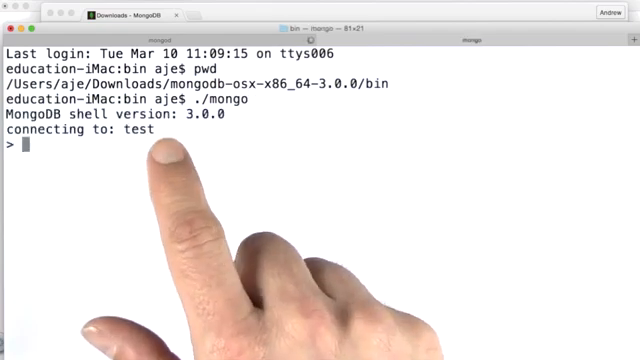
{"action": "type", "text": "db"}
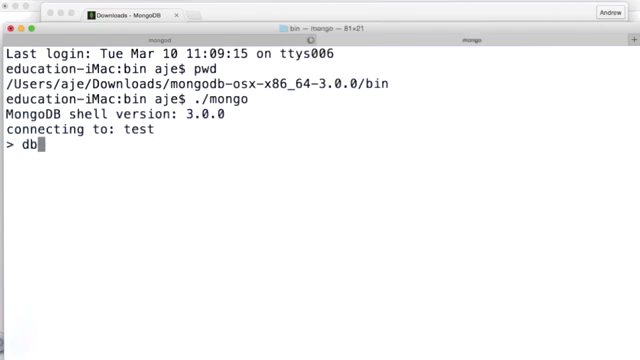
{"action": "type", "text": ".names."}
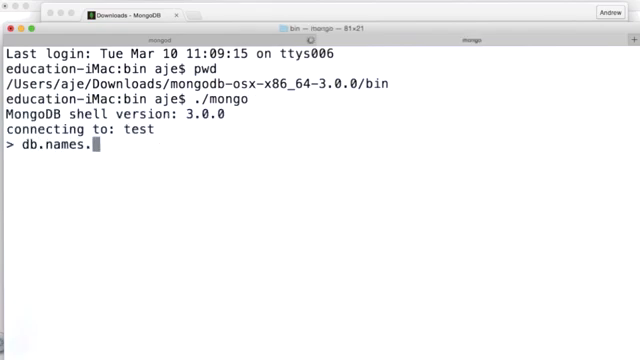
{"action": "type", "text": "insert({'name':"}
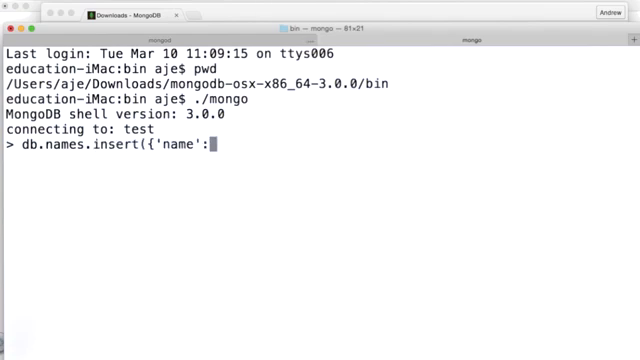
{"action": "type", "text": "'Andrew Erlichson'});"}
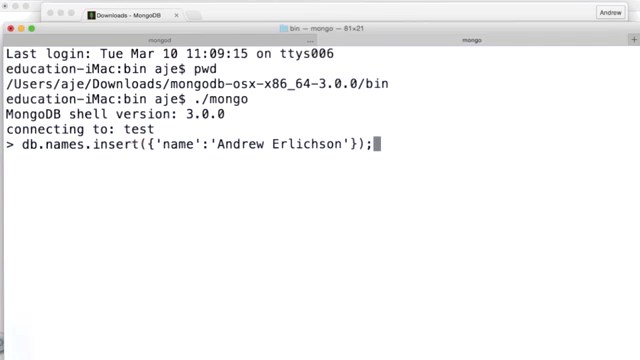
{"action": "key", "text": "Return"}
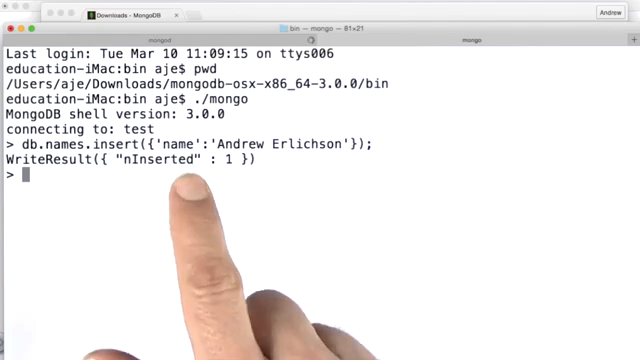
{"action": "type", "text": "db.names.f"}
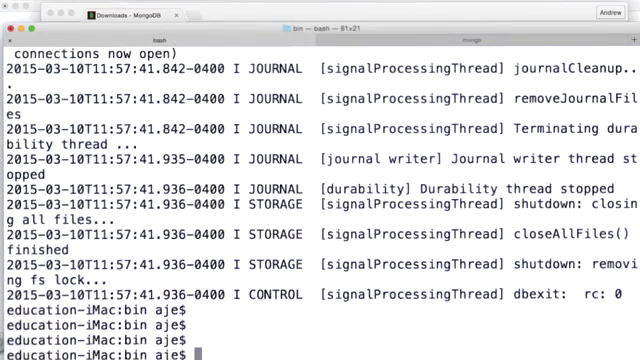
As root via sudo bash, cp * /usr/local/bin from the bin folder, then exit the root shell
{"action": "type", "text": "sudo bash"}
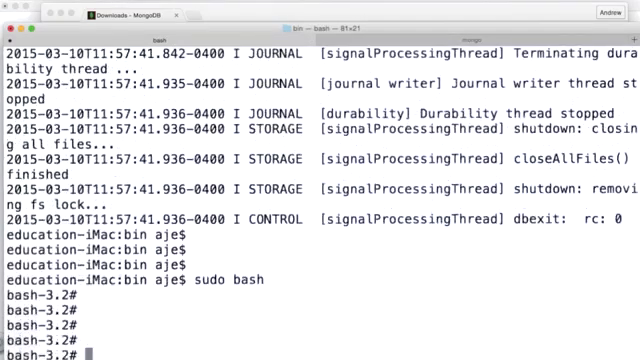
{"action": "type", "text": "ls"}
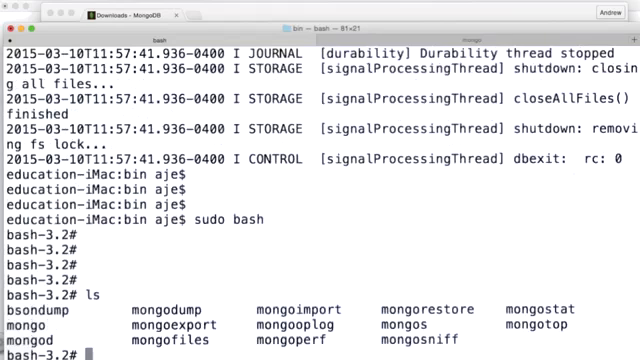
{"action": "type", "text": "cp * /usr/local/bin"}
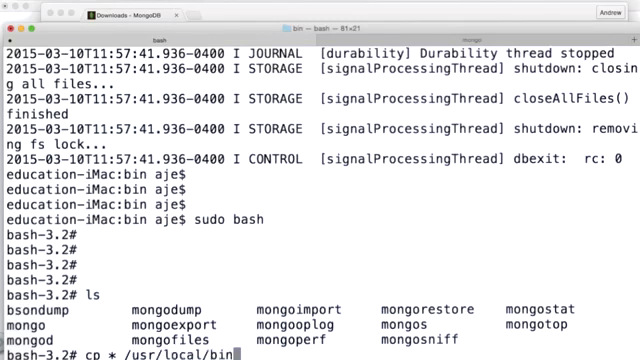
{"action": "key", "text": "Return"}
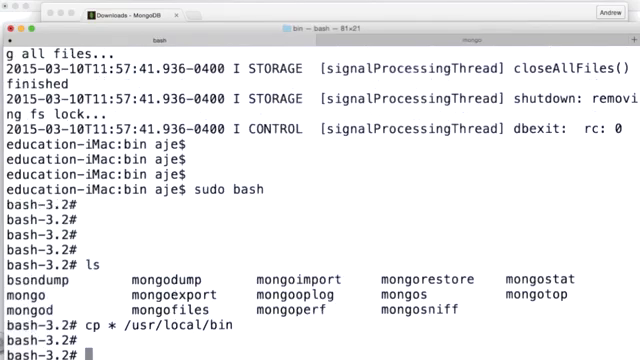
{"action": "type", "text": "exit"}
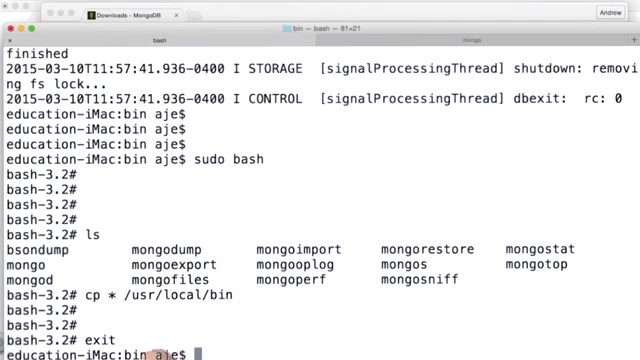
{"action": "type", "text": "which"}
{"action": "type", "text": "cd"}
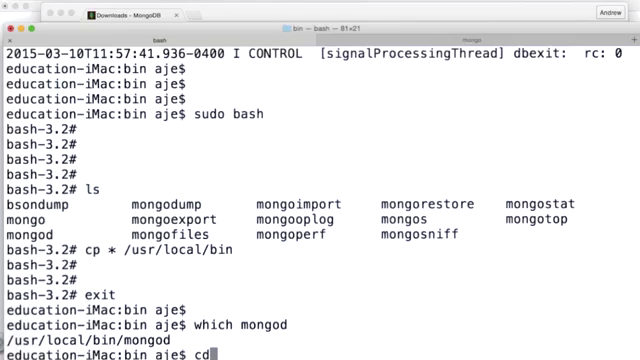
Confirm which mongod resolves to /usr/local/bin/mongod and start typing mongo from home
{"action": "type", "text": "mongo"}
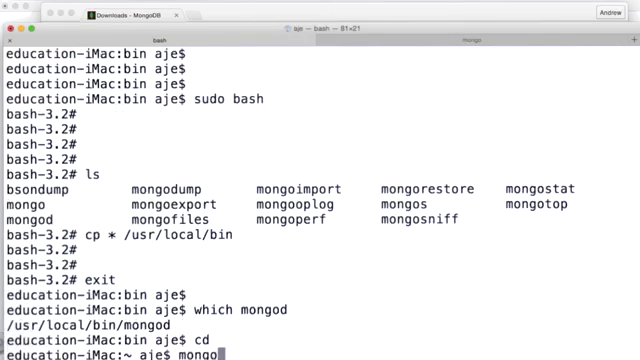